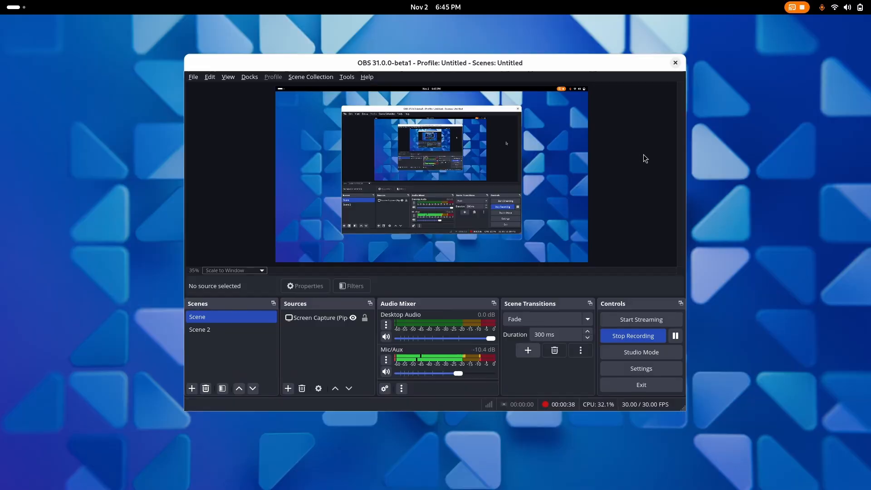
# Step: Minimize the OBS Studio window while the screen recording keeps running
pyautogui.click(675, 62)
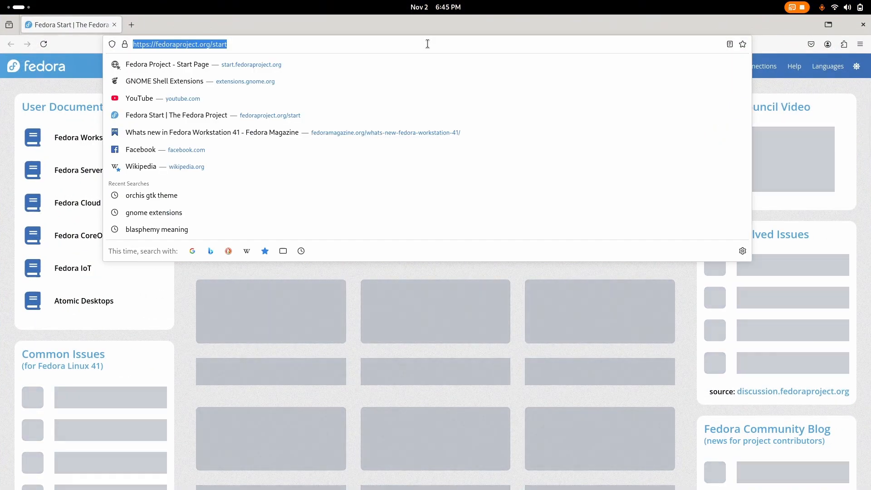
# Step: Find Dash to Panel on extensions.gnome.org by searching 'dash' and switch it ON
pyautogui.click(164, 80)
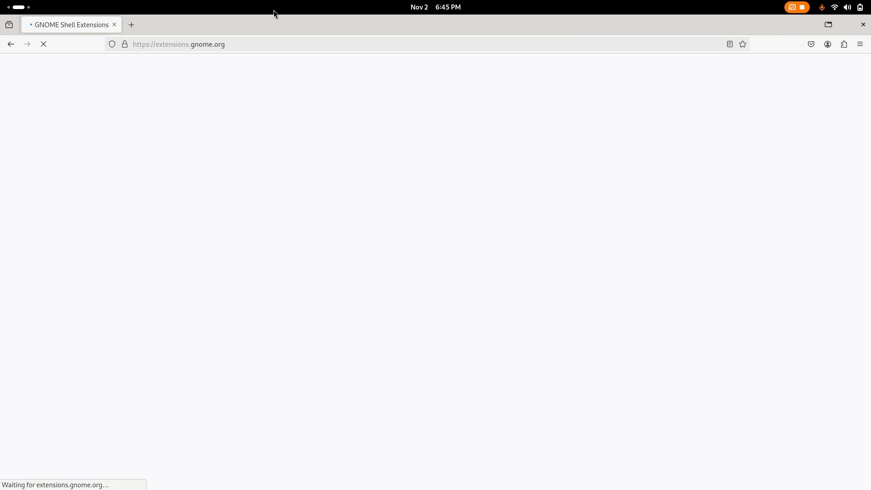
pyautogui.rightClick(225, 175)
pyautogui.write('blur')
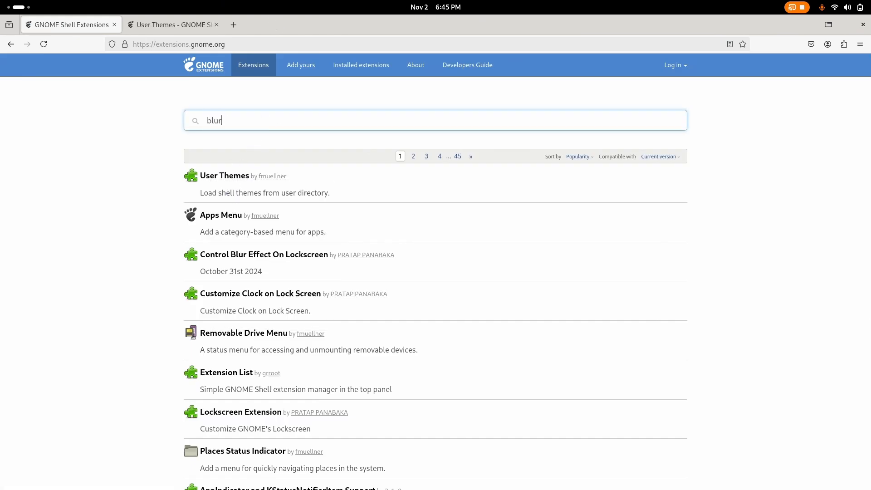
pyautogui.write('dash to panel')
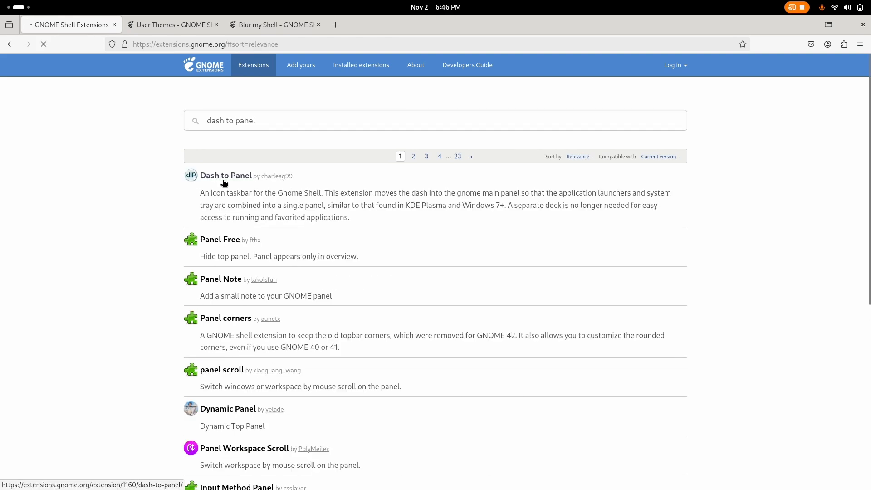
pyautogui.click(226, 175)
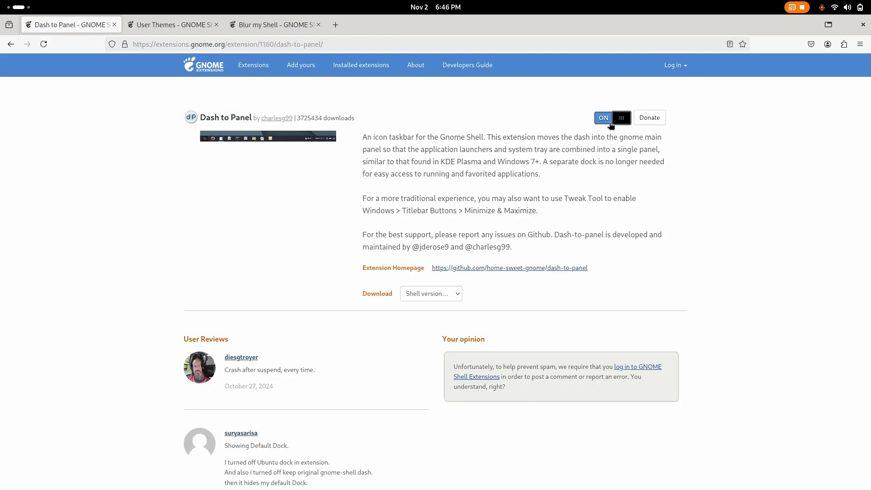
pyautogui.moveTo(481, 272)
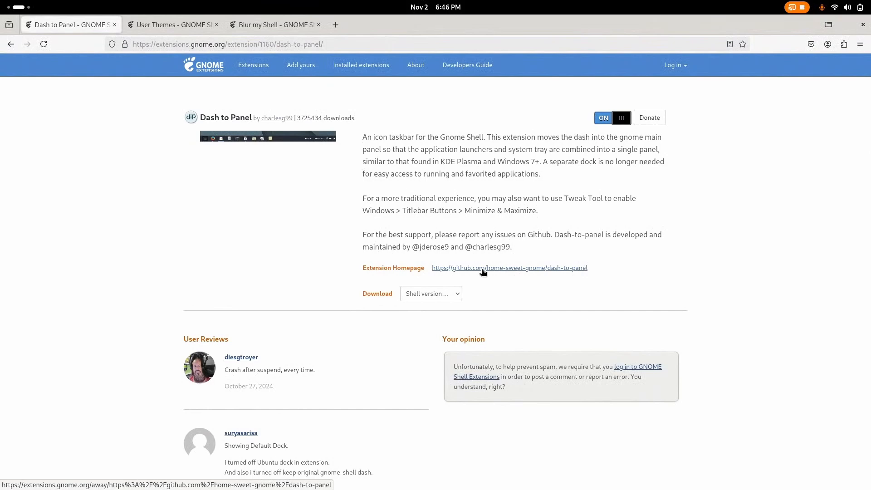
pyautogui.click(271, 24)
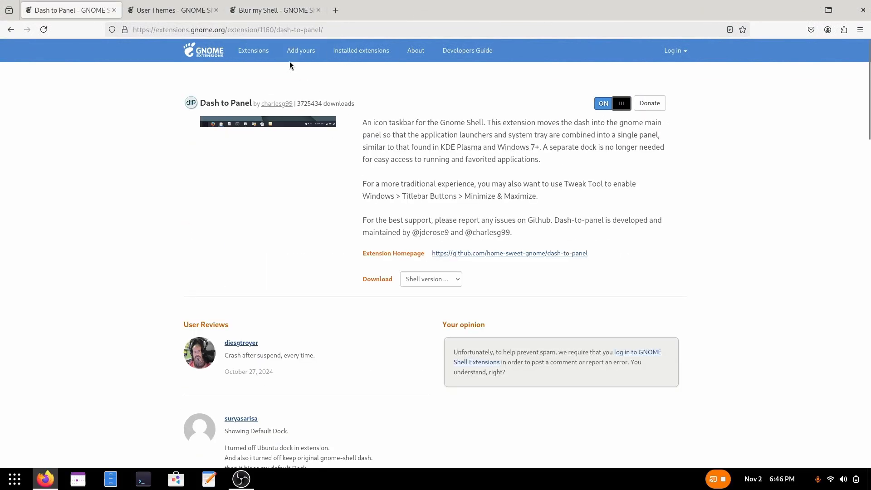
# Step: Open the Dash to Panel settings from the Installed extensions list
pyautogui.click(360, 50)
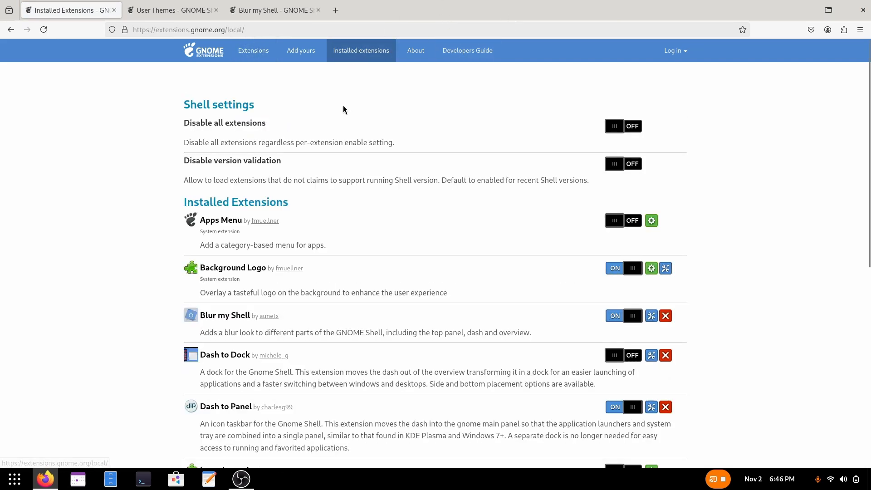
pyautogui.scroll(-3)
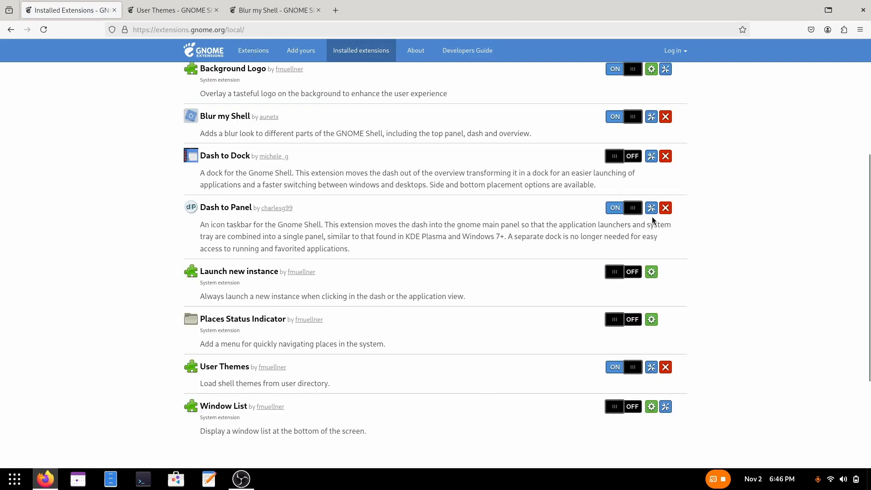
pyautogui.click(651, 207)
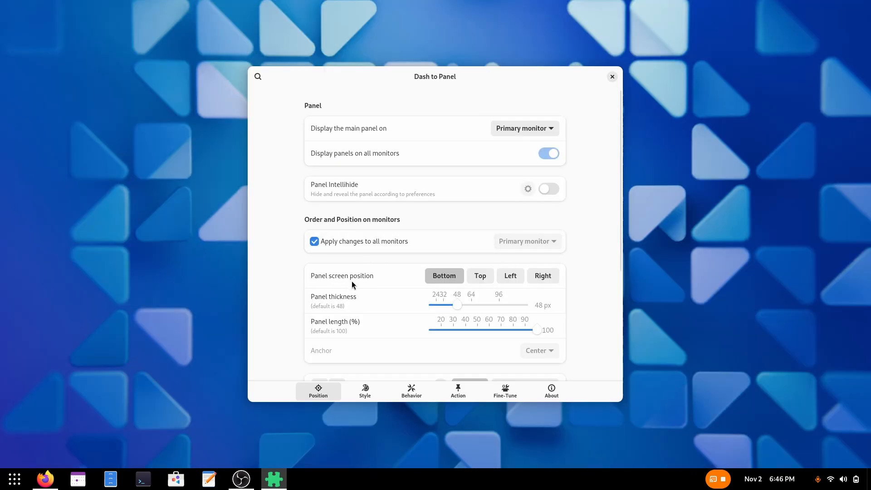
# Step: Set the Taskbar position to Monitor Center
pyautogui.scroll(-3)
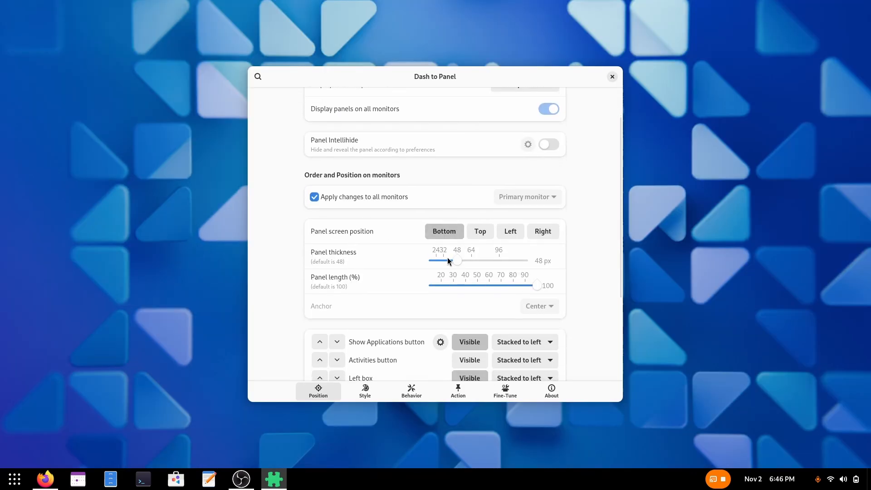
pyautogui.scroll(-3)
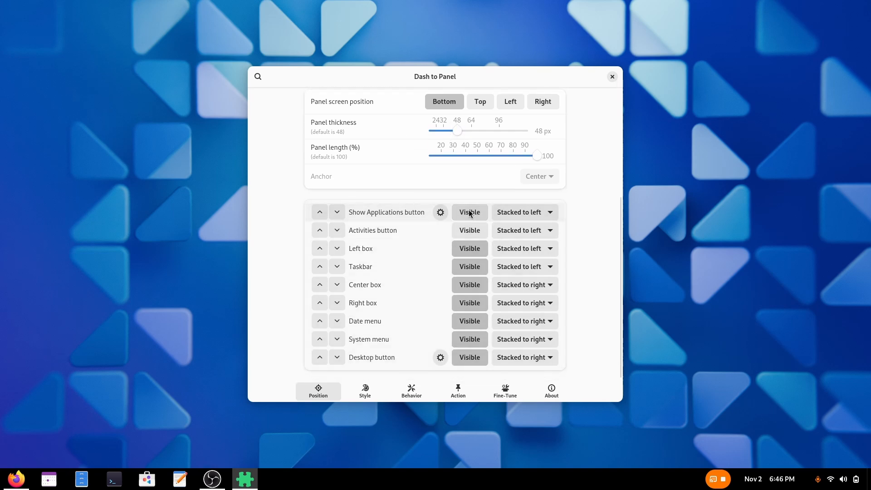
pyautogui.moveTo(469, 243)
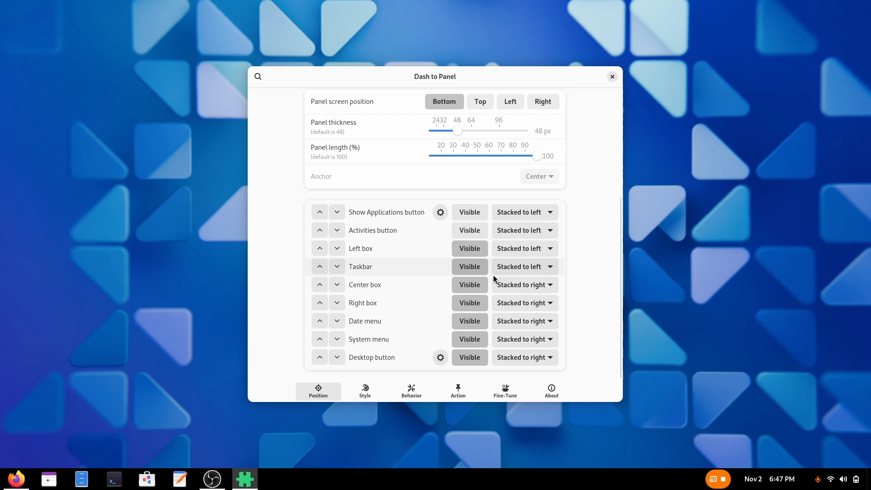
pyautogui.click(523, 265)
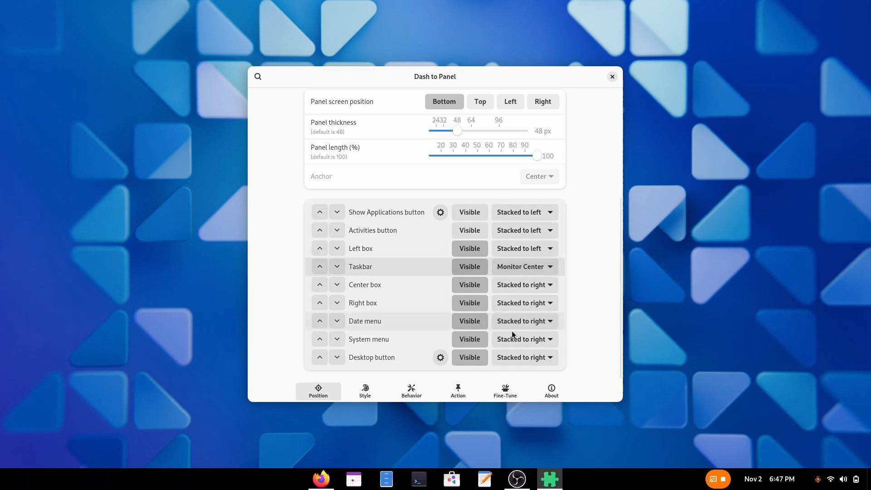
pyautogui.moveTo(394, 337)
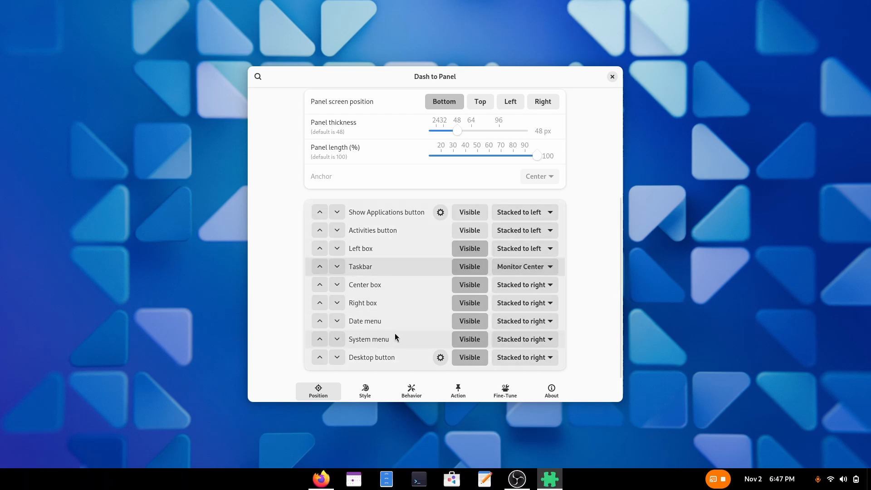
# Step: Set the Date menu to Stacked to left and move it to first in the order
pyautogui.click(522, 320)
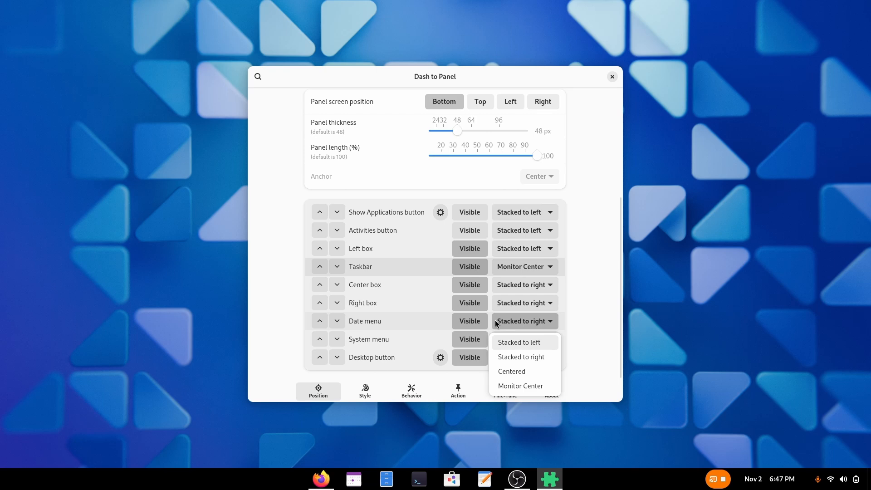
pyautogui.click(518, 342)
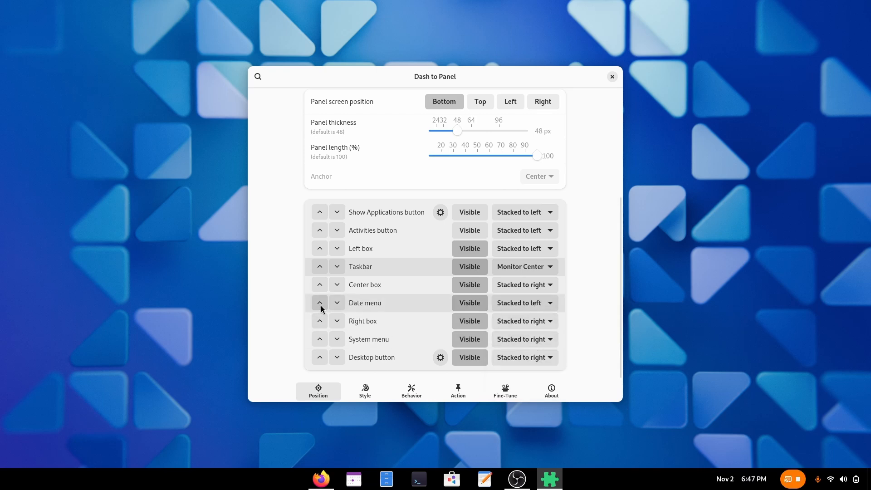
pyautogui.click(319, 303)
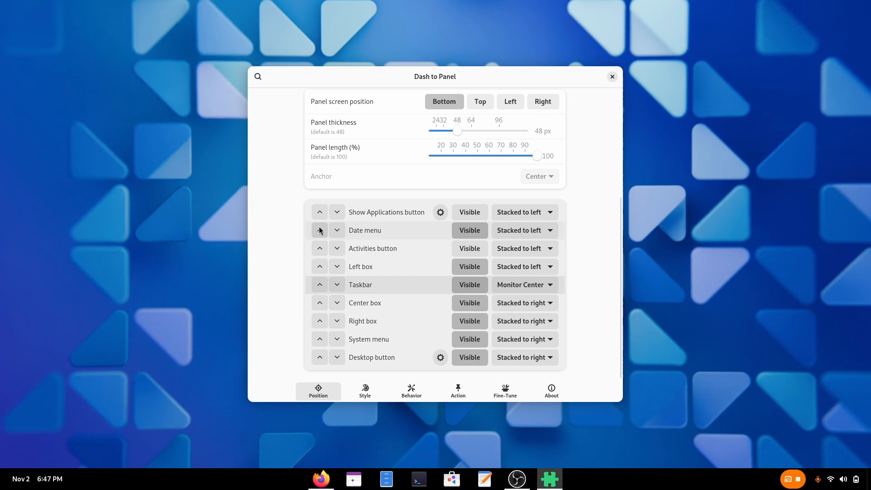
pyautogui.click(319, 230)
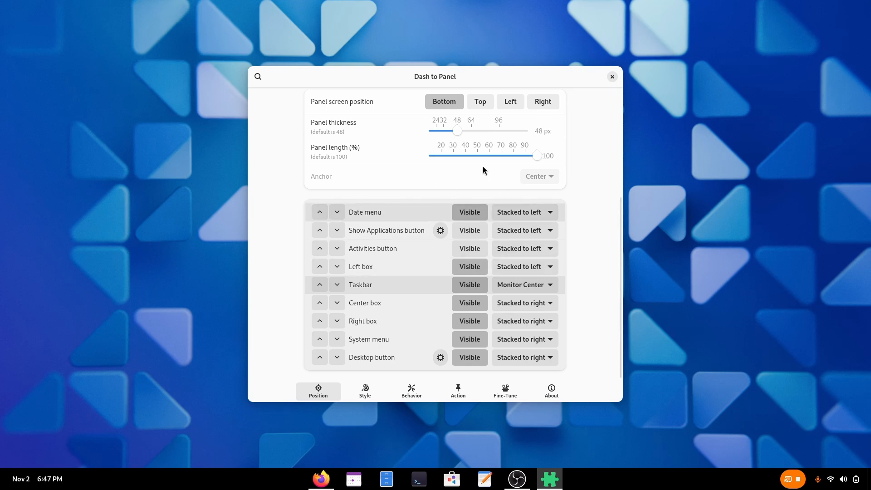
# Step: In Style, reduce App Icon Margin from 8 px to 1 px, keeping 4 px padding
pyautogui.click(365, 390)
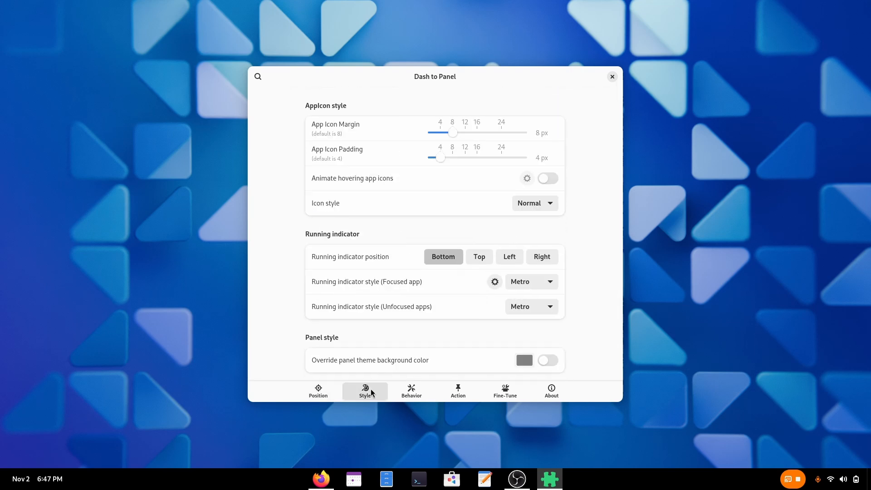
pyautogui.moveTo(454, 132); pyautogui.dragTo(440, 132)
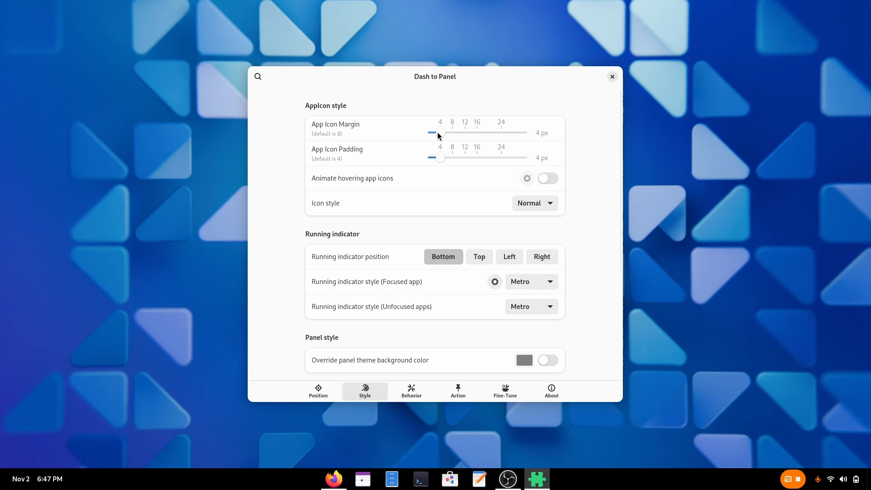
pyautogui.moveTo(439, 132); pyautogui.dragTo(427, 132)
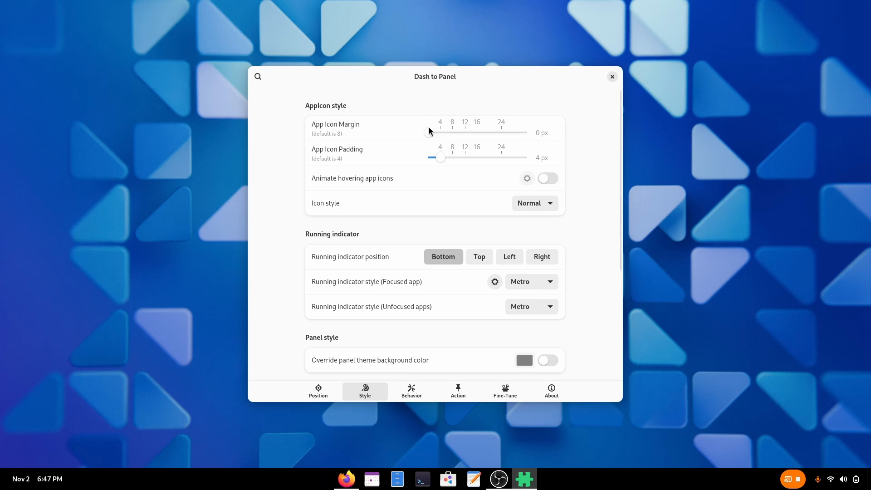
pyautogui.moveTo(426, 132); pyautogui.dragTo(430, 133)
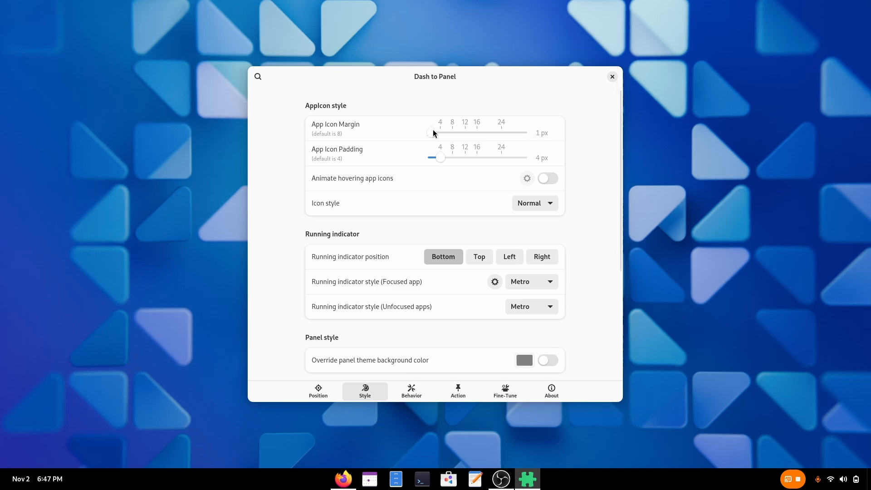
pyautogui.scroll(-3)
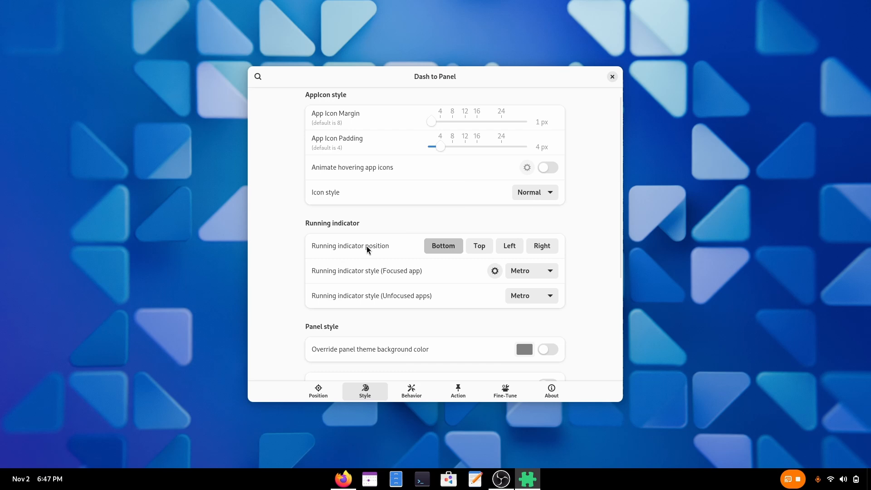
pyautogui.scroll(-3)
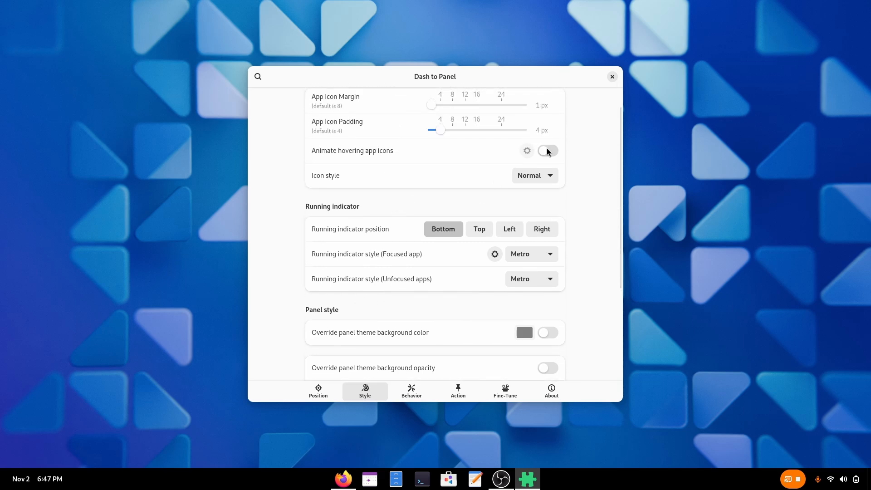
# Step: Set the hovering app icon animation to 5% travel and 105% zoom
pyautogui.click(527, 150)
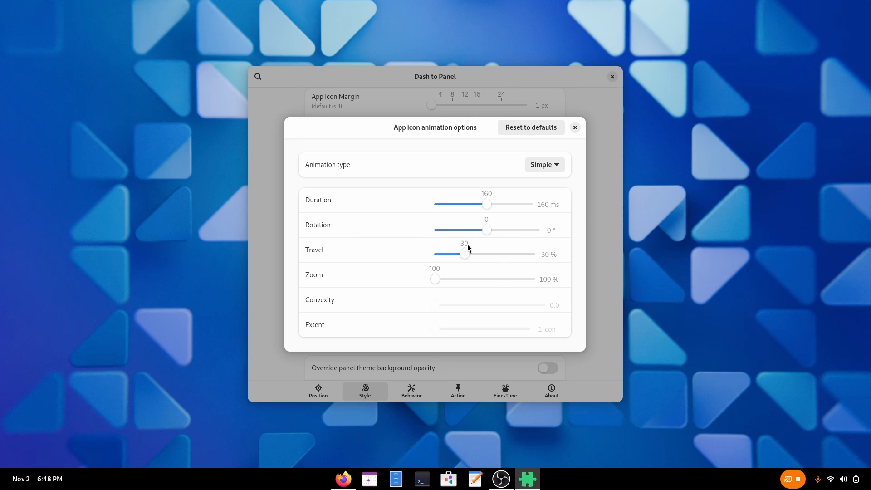
pyautogui.moveTo(465, 254); pyautogui.dragTo(435, 254)
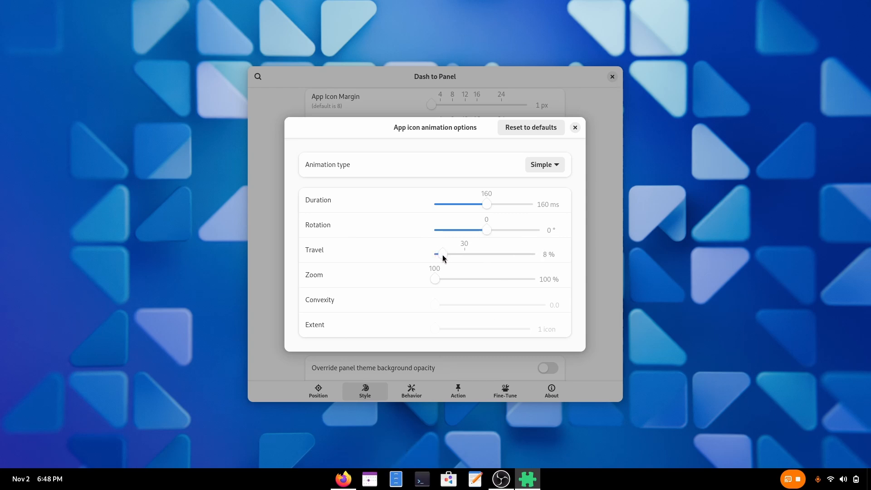
pyautogui.click(436, 254)
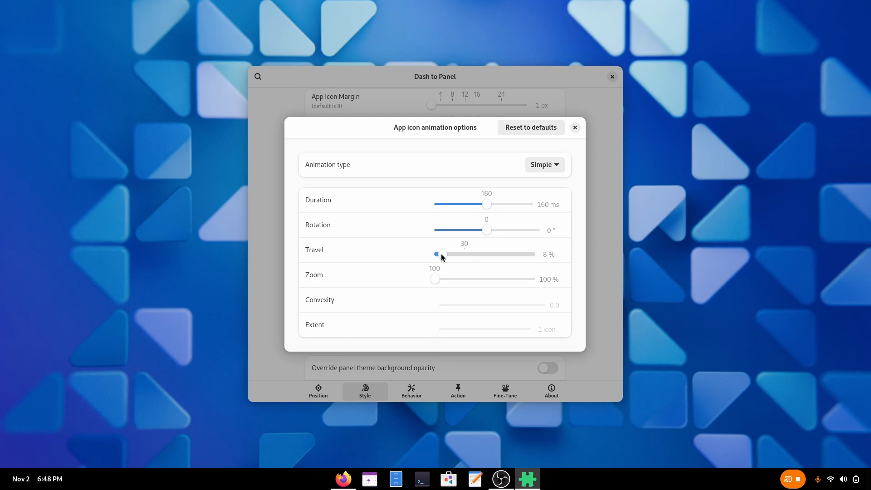
pyautogui.moveTo(442, 254); pyautogui.dragTo(435, 254)
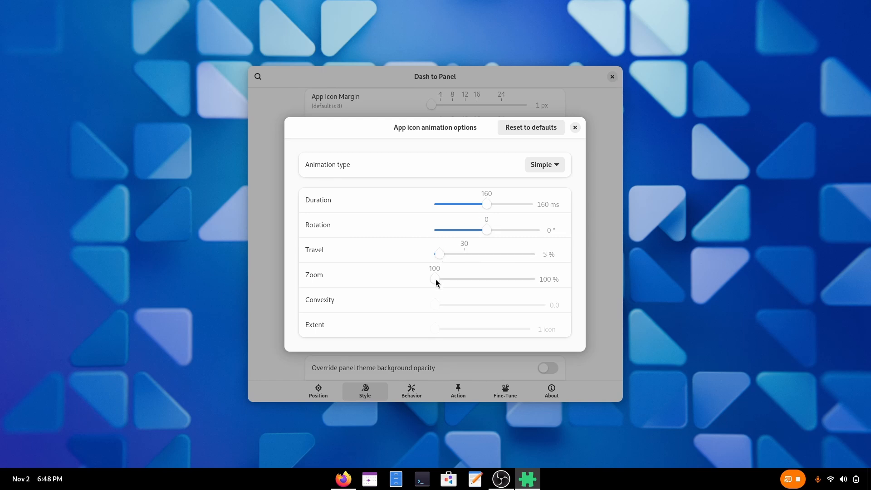
pyautogui.moveTo(434, 279); pyautogui.dragTo(441, 278)
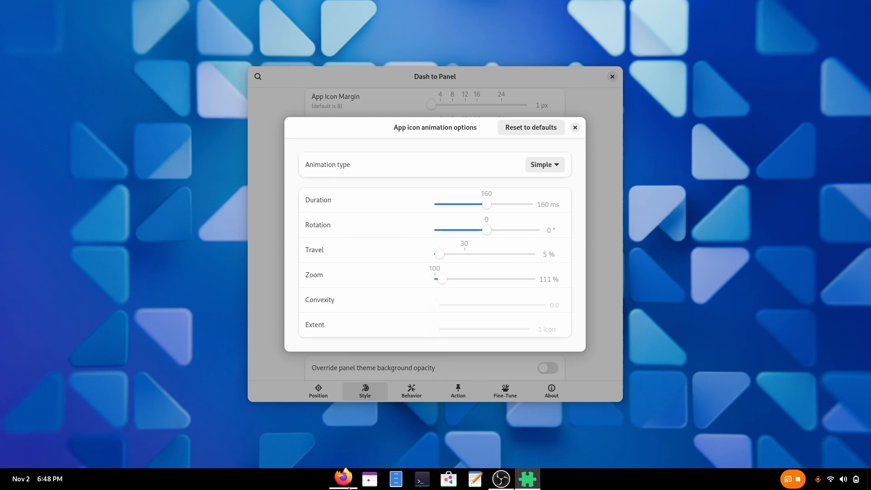
pyautogui.moveTo(443, 279); pyautogui.dragTo(437, 279)
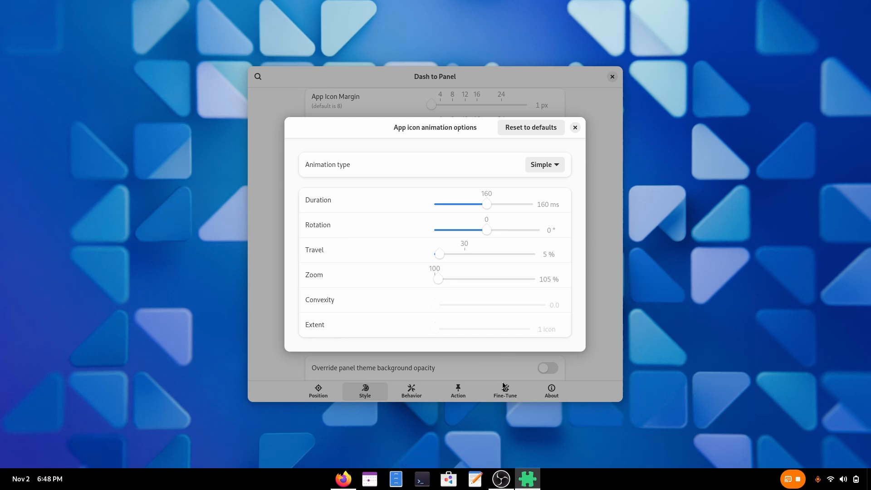
pyautogui.click(575, 127)
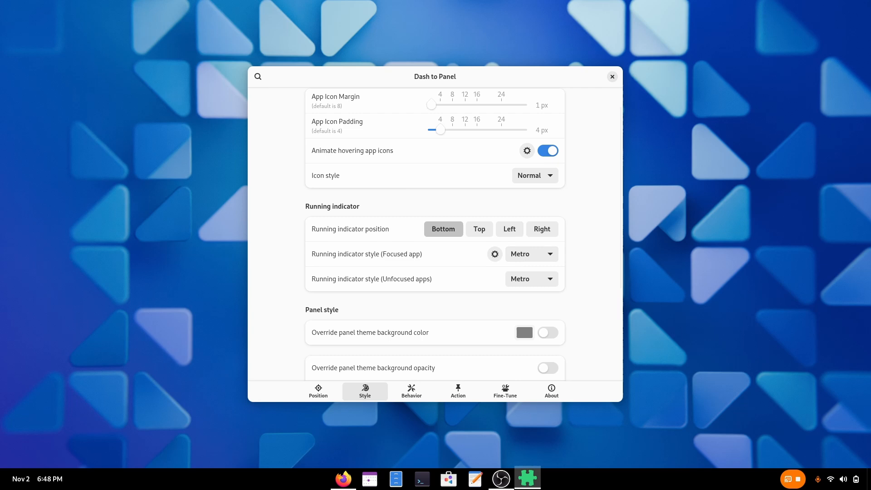
# Step: Set running indicators to Dashes for the focused app and Dots for unfocused apps, then close settings
pyautogui.click(530, 254)
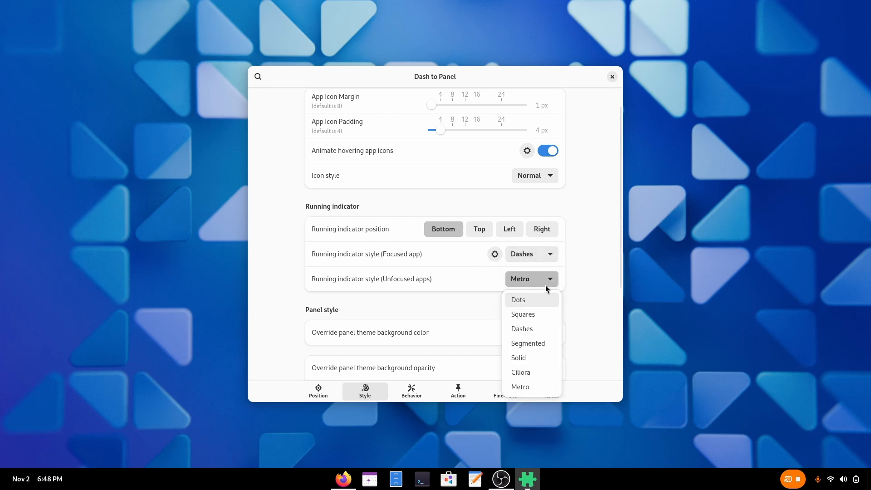
pyautogui.click(518, 299)
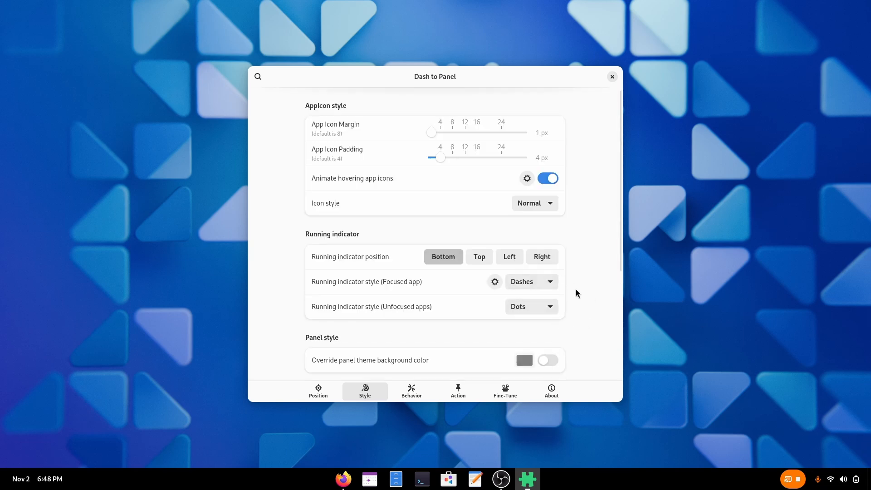
pyautogui.click(611, 76)
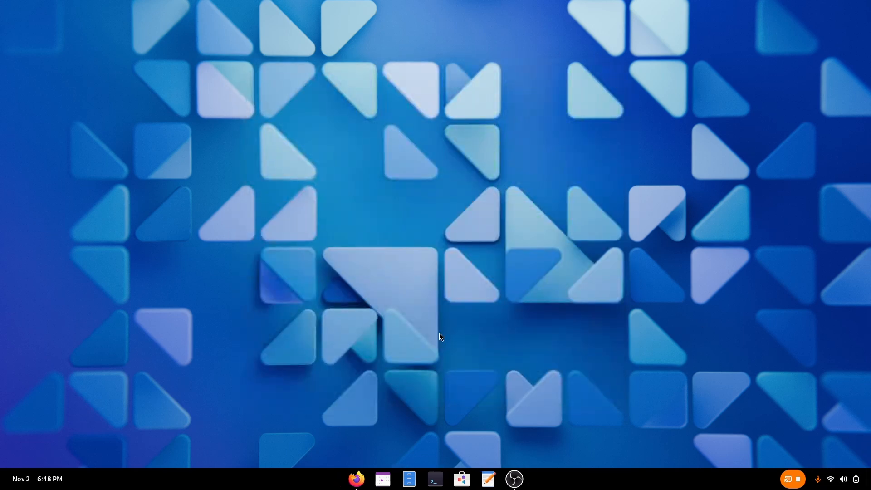
pyautogui.click(356, 479)
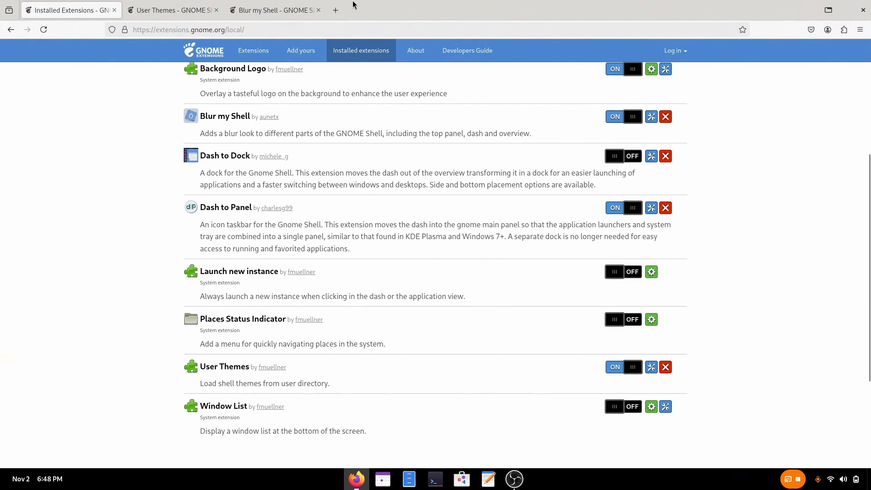
pyautogui.click(335, 10)
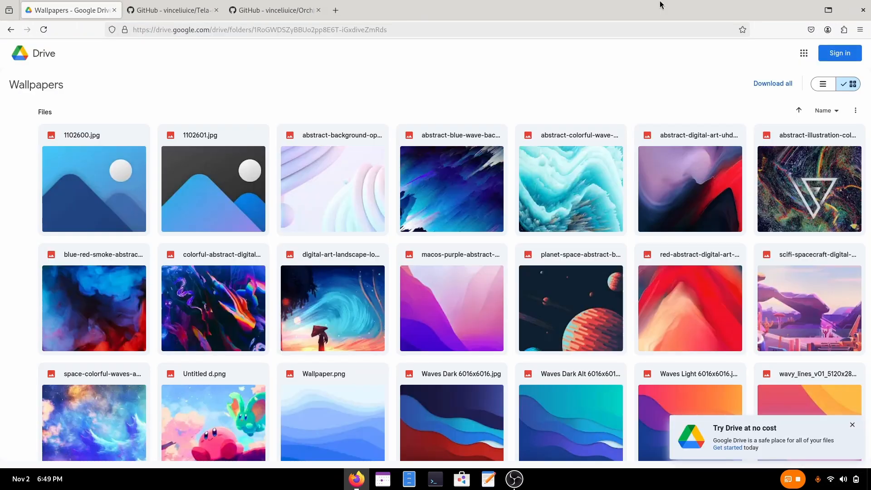
pyautogui.moveTo(794, 272)
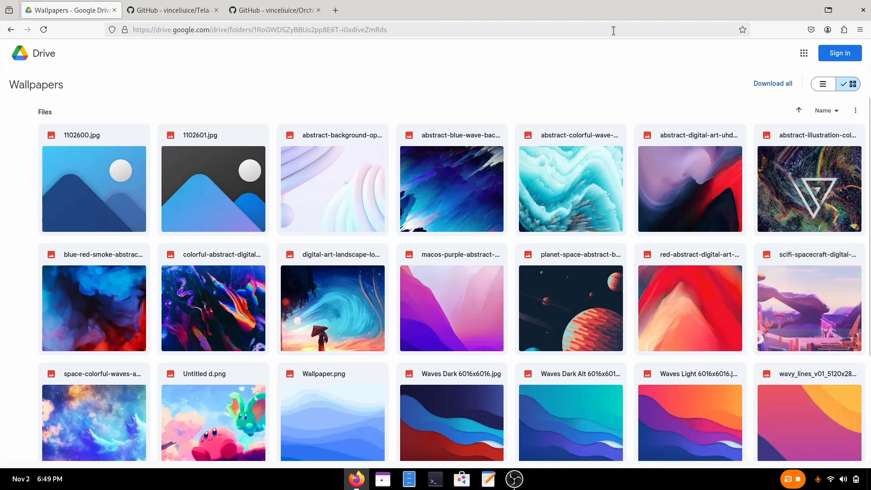
# Step: Download Wallpaper.png from the Google Drive Wallpapers folder
pyautogui.scroll(-3)
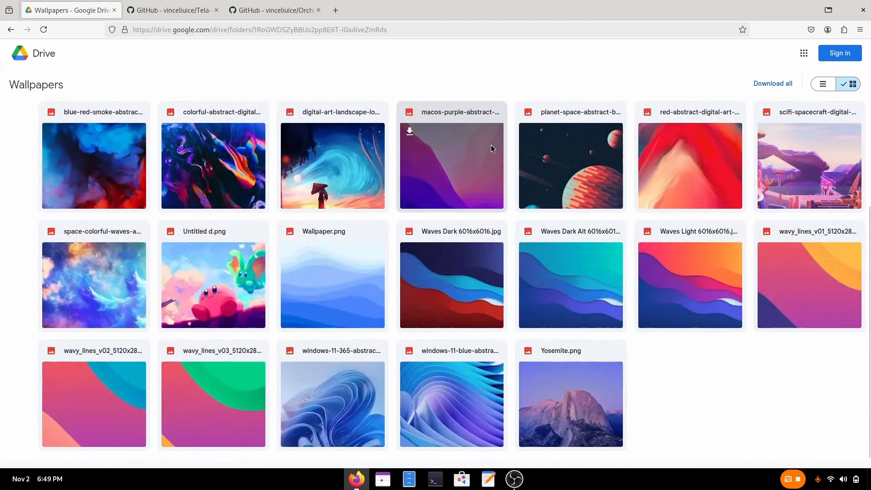
pyautogui.scroll(-3)
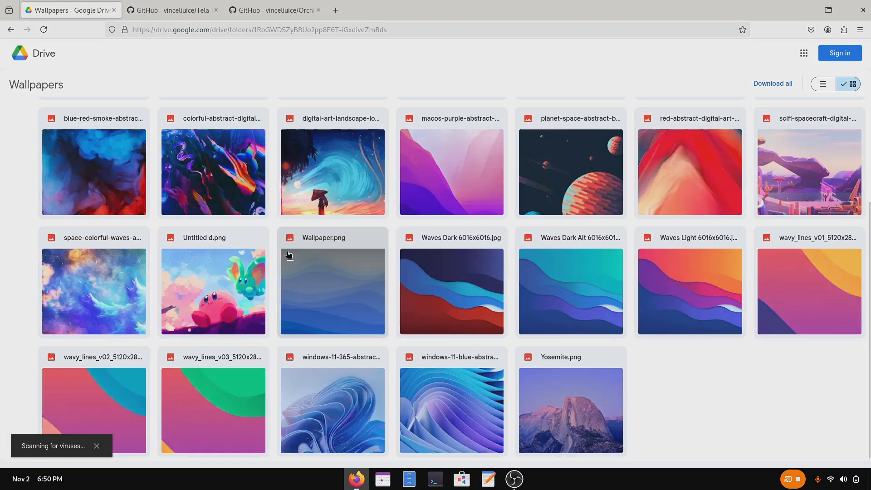
pyautogui.click(172, 10)
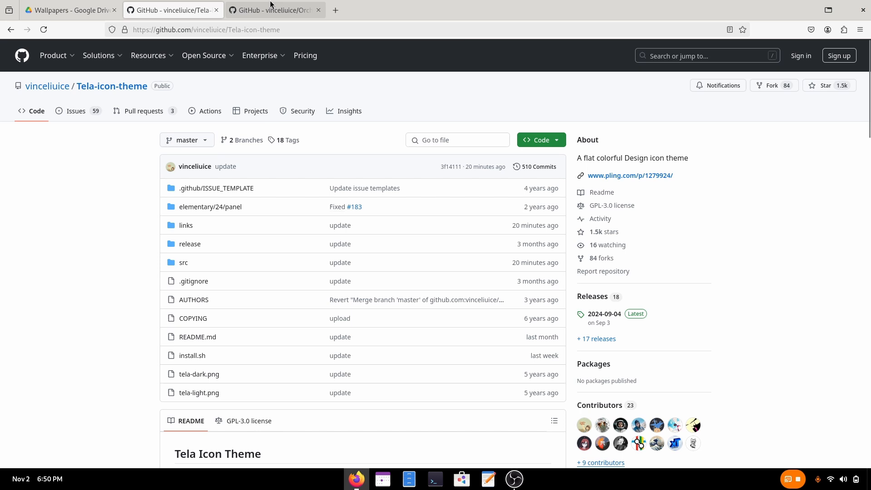
# Step: Check the Orchis-theme Code download options, return to Tela-icon-theme, and minimize Firefox
pyautogui.click(274, 10)
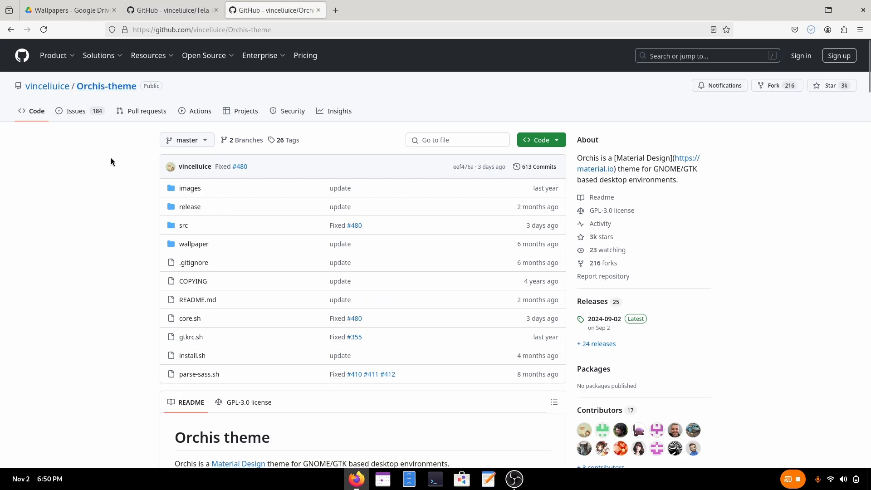
pyautogui.click(539, 140)
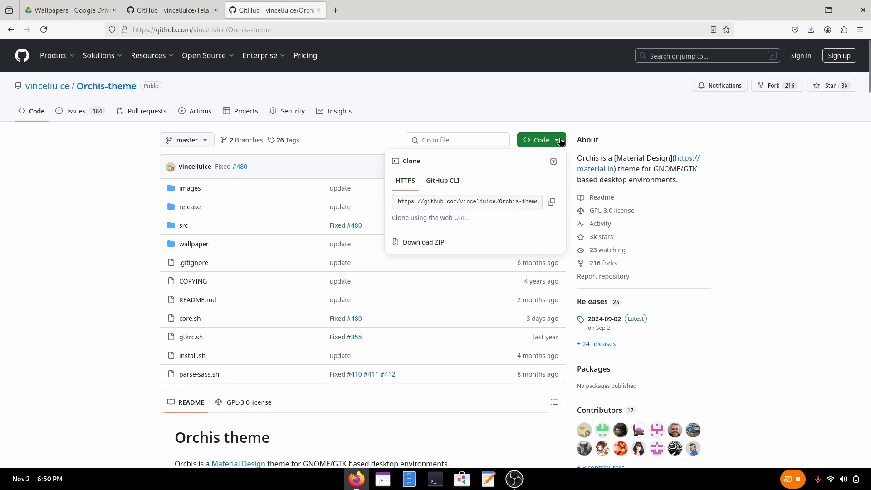
pyautogui.click(172, 10)
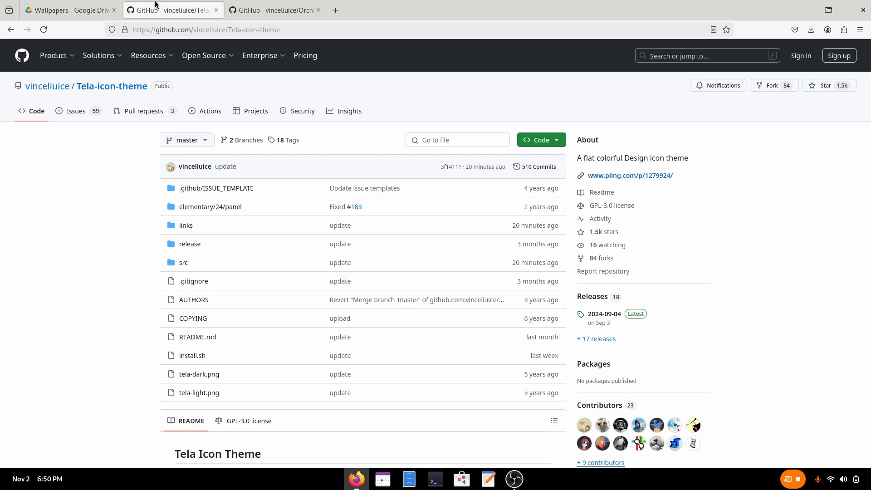
pyautogui.click(539, 139)
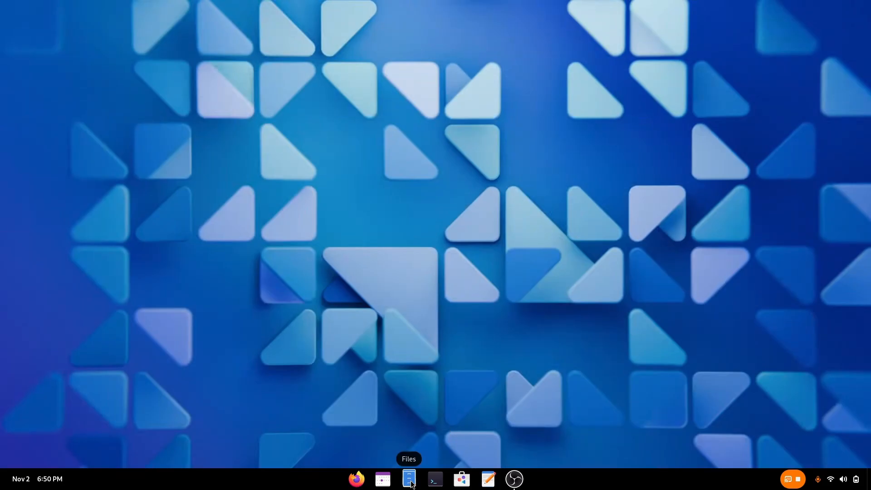
# Step: Set Wallpaper.png from Downloads as the desktop background via Files
pyautogui.click(409, 479)
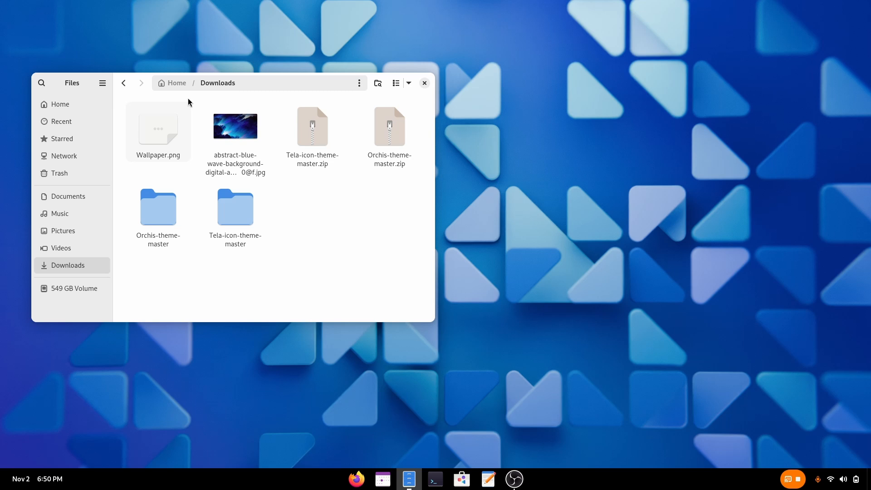
pyautogui.rightClick(389, 125)
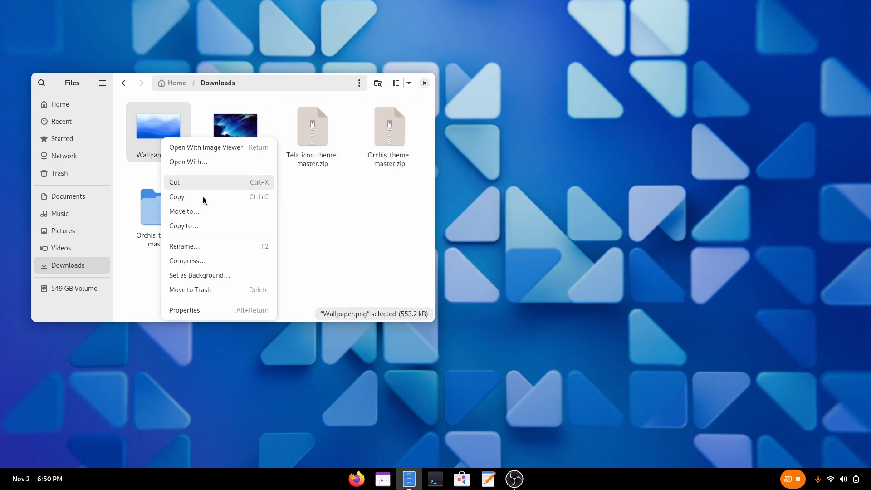
pyautogui.click(199, 274)
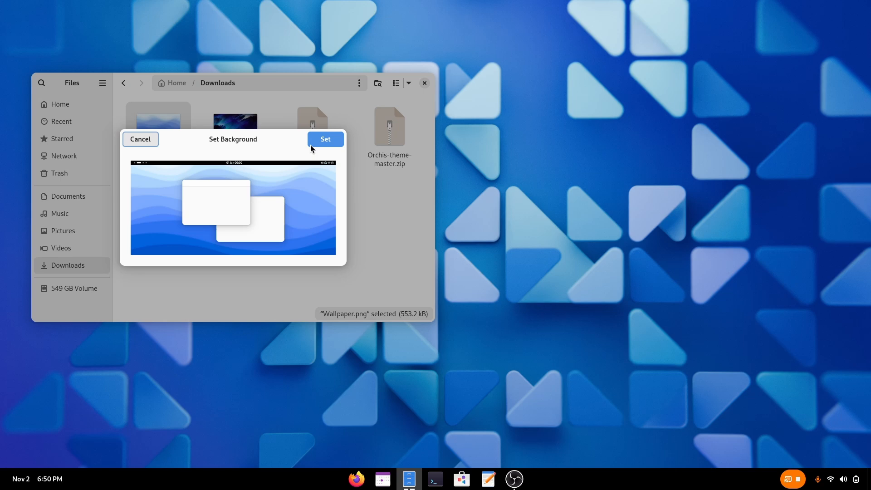
pyautogui.click(325, 139)
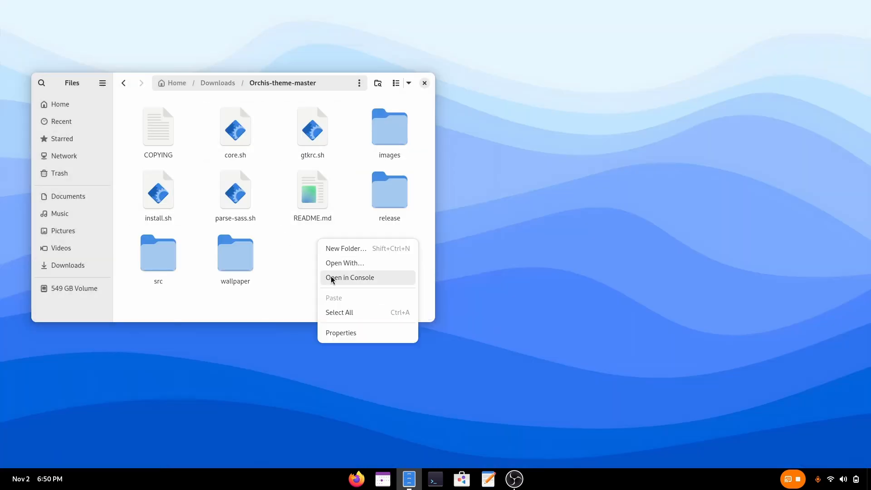
# Step: Run ./install.sh -l in the Orchis-theme-master terminal tab
pyautogui.click(350, 278)
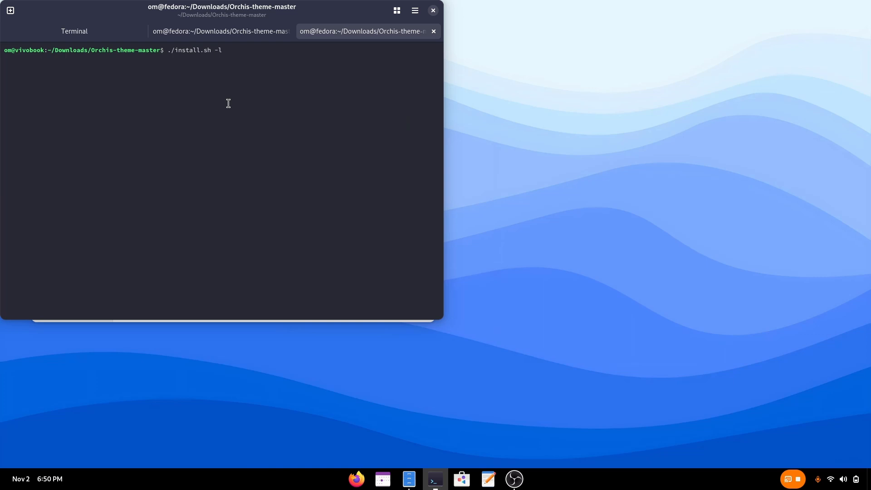
pyautogui.moveTo(225, 54)
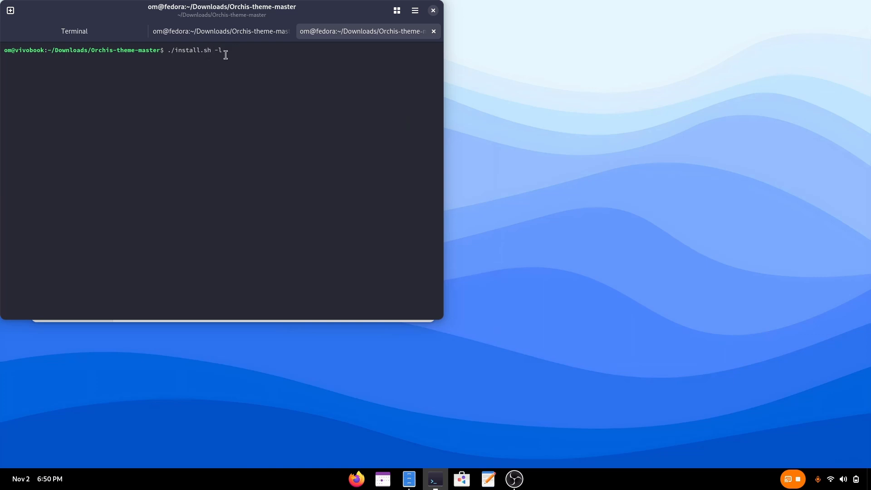
pyautogui.press('Return')
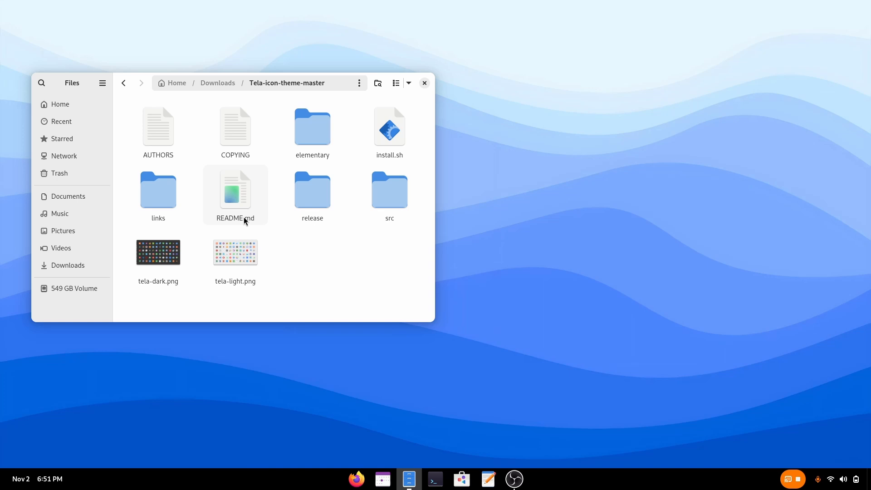
# Step: Run install.sh from the Tela-icon-theme-master folder to install the Tela icon theme
pyautogui.click(389, 128)
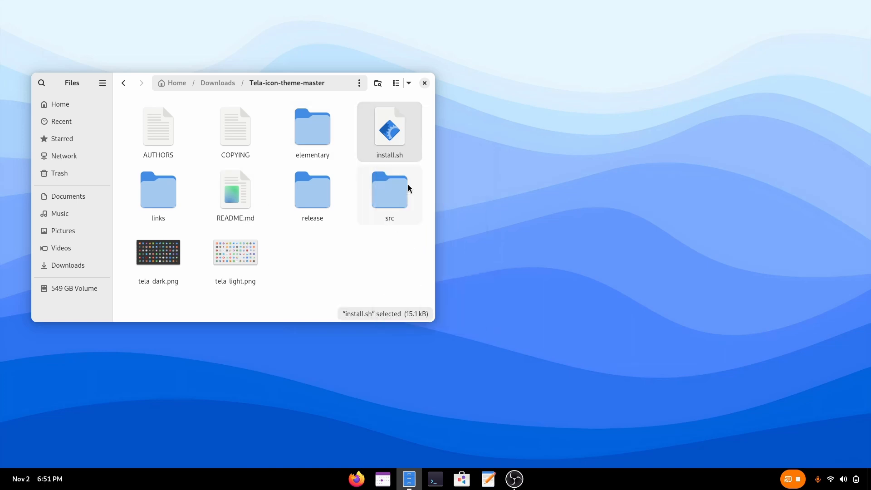
pyautogui.doubleClick(389, 125)
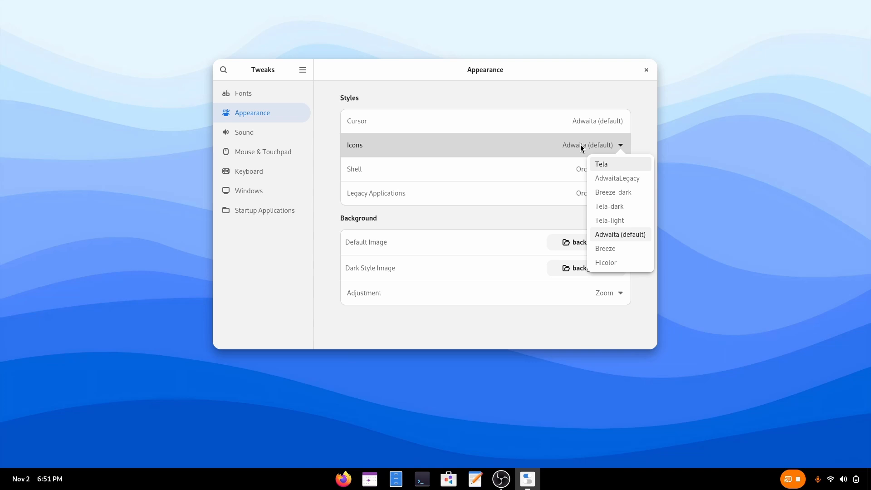
# Step: Apply Tela icons and the Orchis shell theme in Tweaks Appearance, then close Tweaks
pyautogui.click(601, 164)
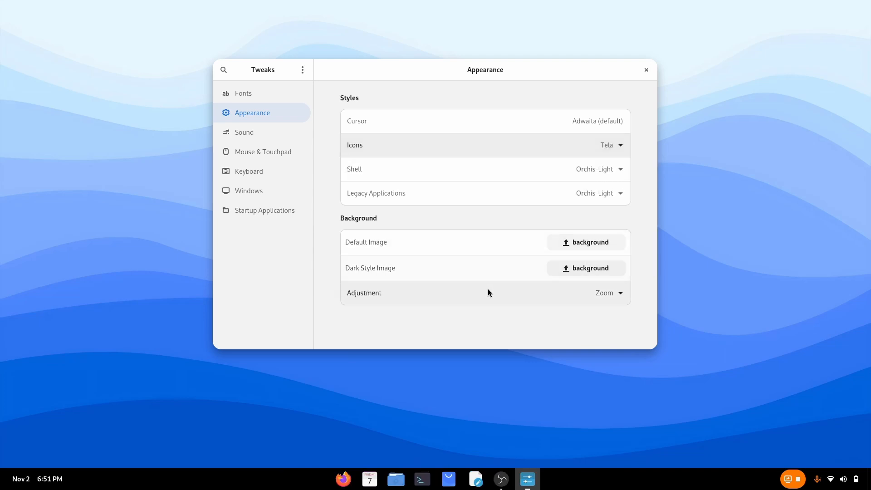
pyautogui.click(599, 169)
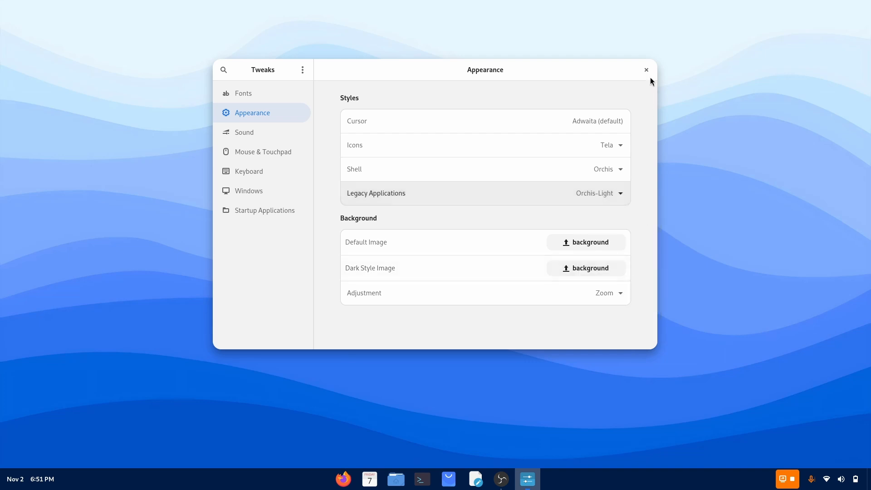
pyautogui.click(645, 70)
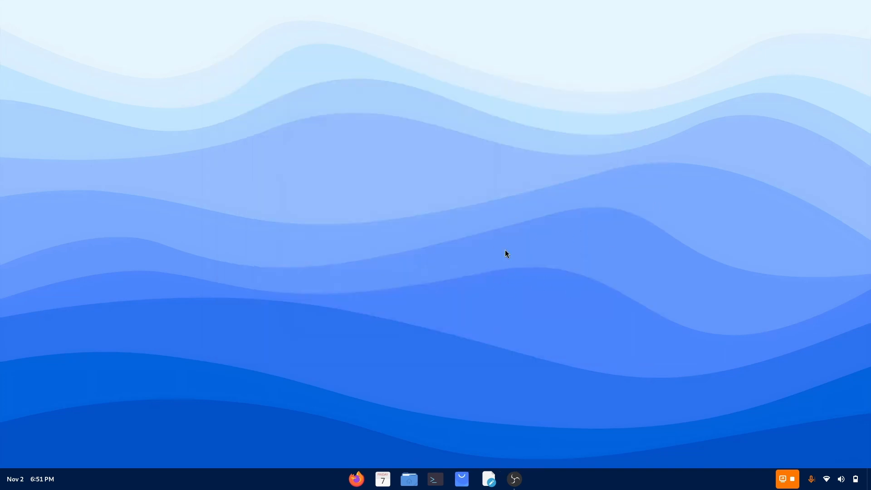
pyautogui.click(840, 479)
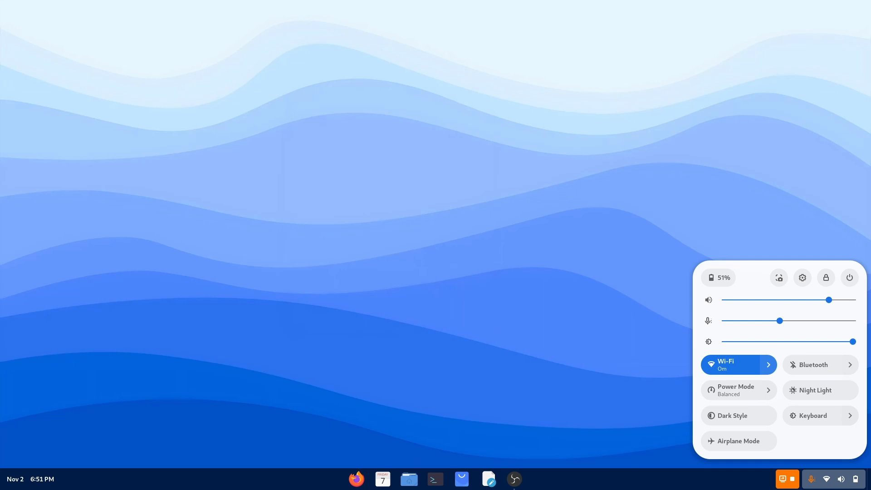
pyautogui.moveTo(141, 266)
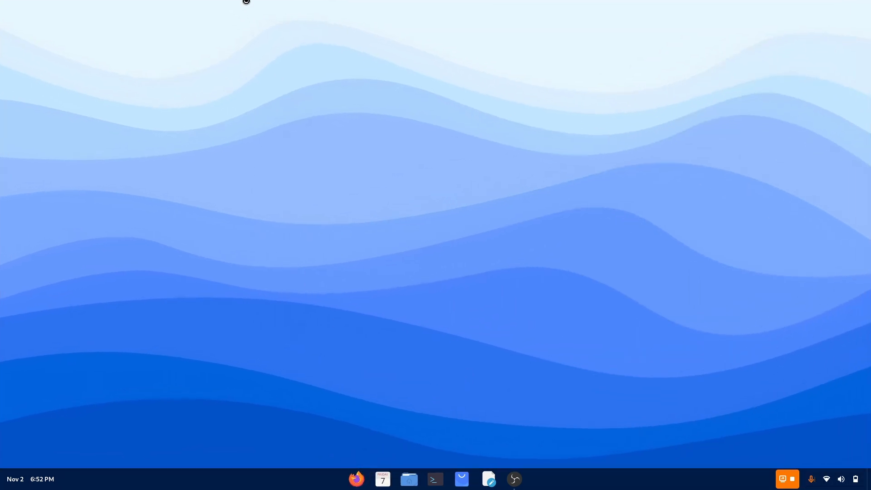
# Step: Search 'tela cir' in Firefox and download the Tela-circle-icon-theme GitHub repository as a ZIP
pyautogui.click(356, 479)
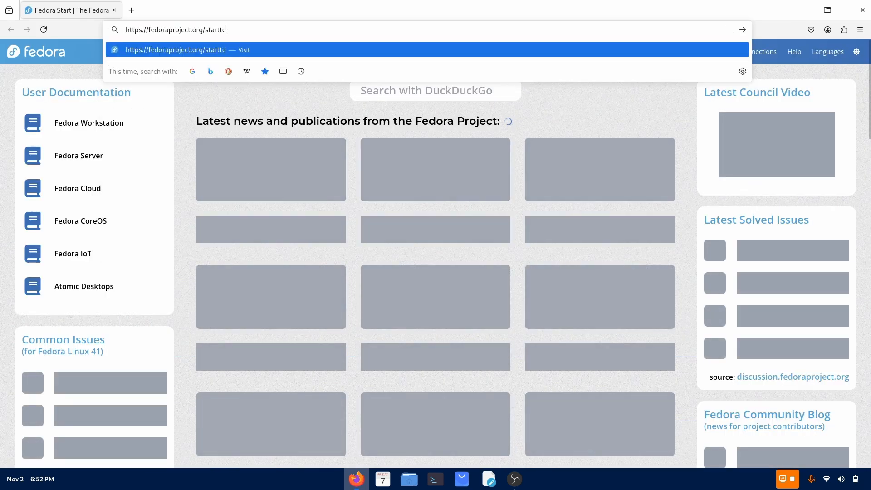
pyautogui.write('tela cir')
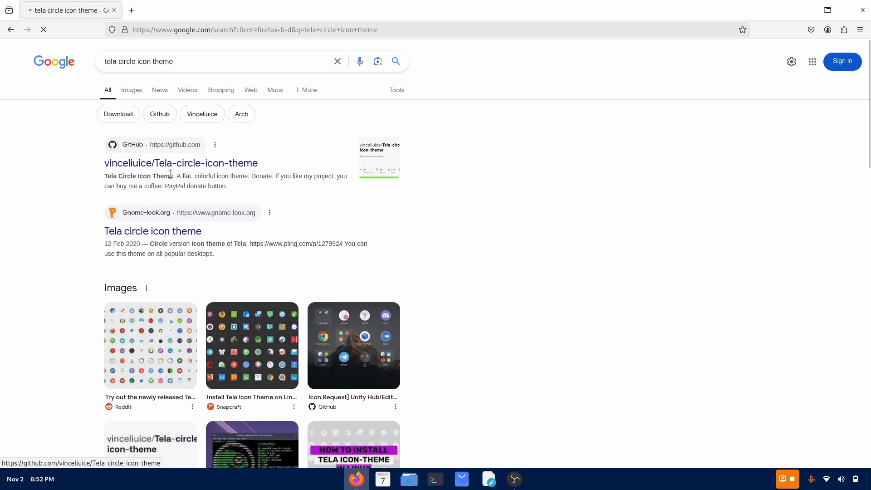
pyautogui.click(181, 162)
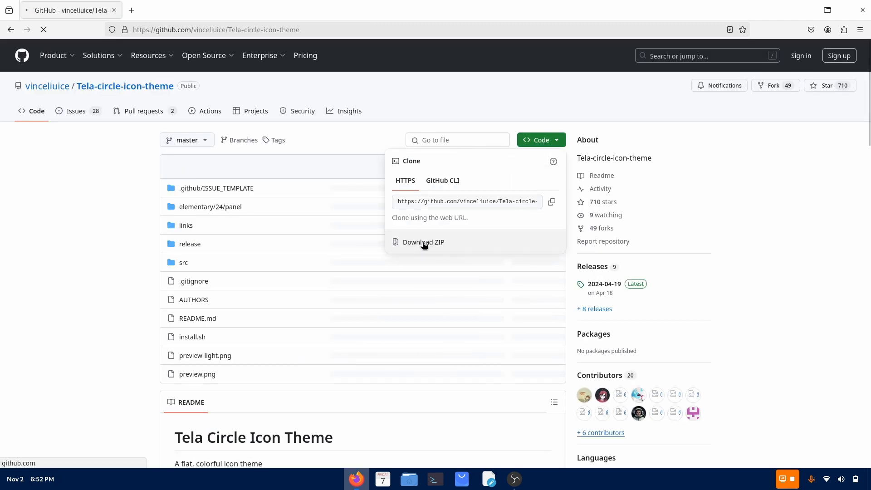
pyautogui.click(422, 241)
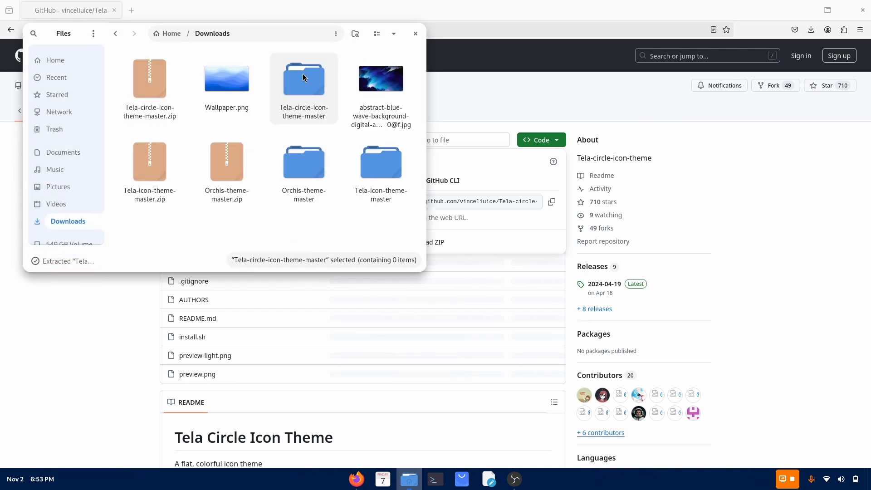
# Step: Run install.sh inside the extracted Tela-circle-icon-theme-master folder in Downloads
pyautogui.doubleClick(303, 78)
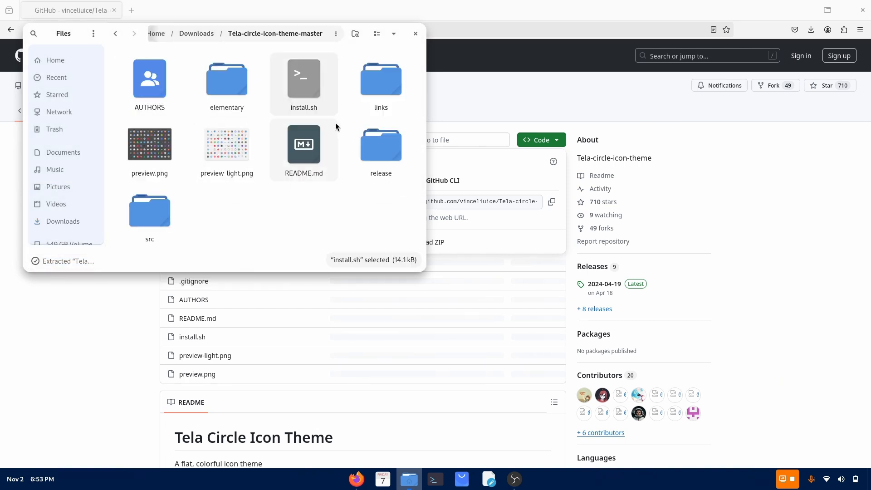
pyautogui.doubleClick(303, 78)
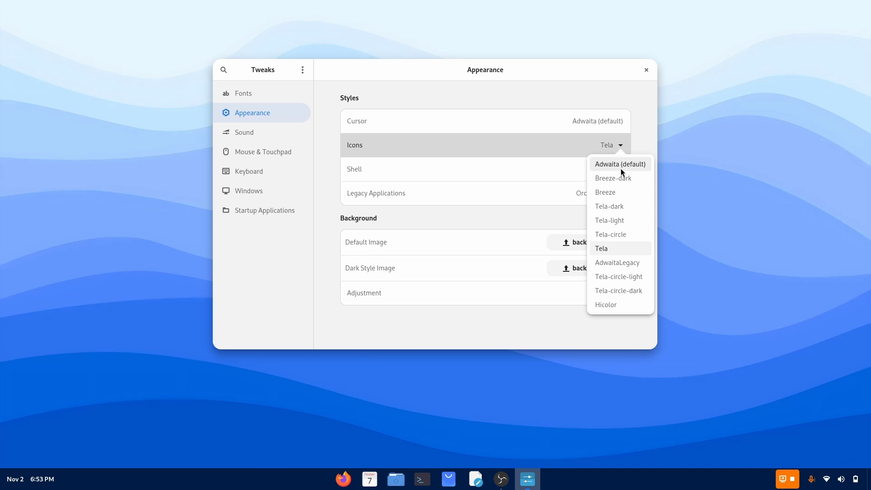
pyautogui.moveTo(621, 285)
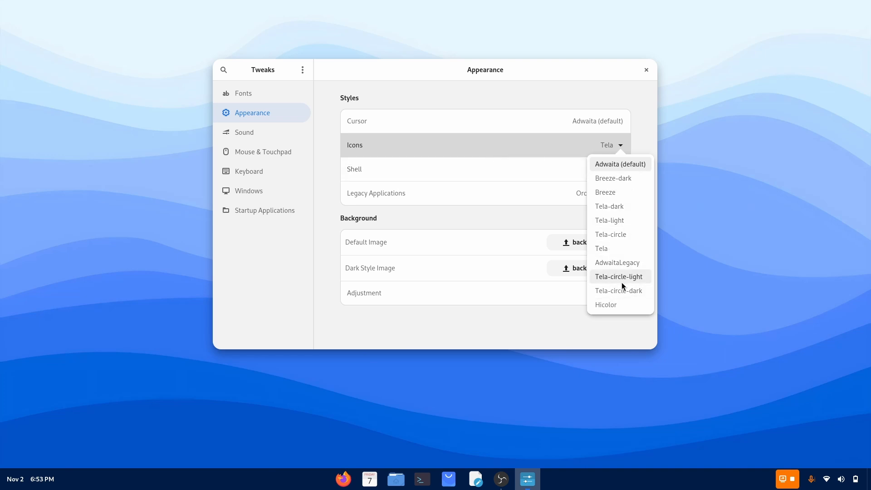
# Step: Apply the Tela-circle-light icon theme in Tweaks Appearance, then close Tweaks
pyautogui.click(618, 276)
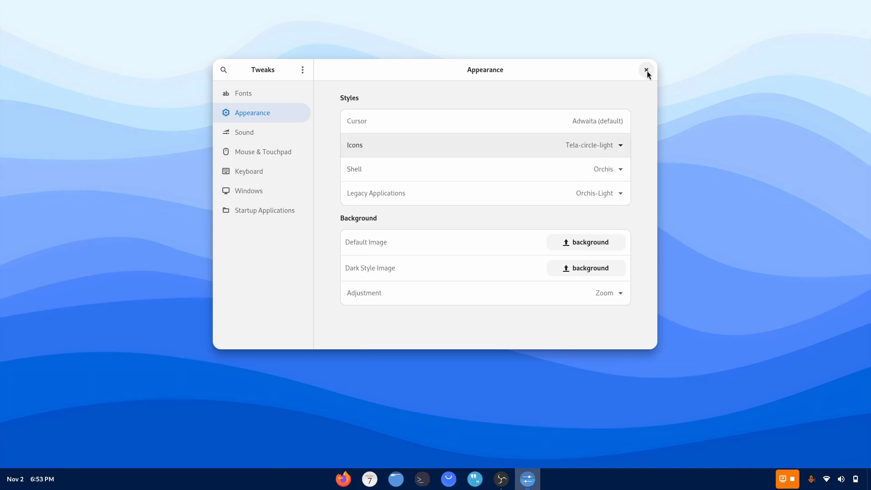
pyautogui.click(646, 71)
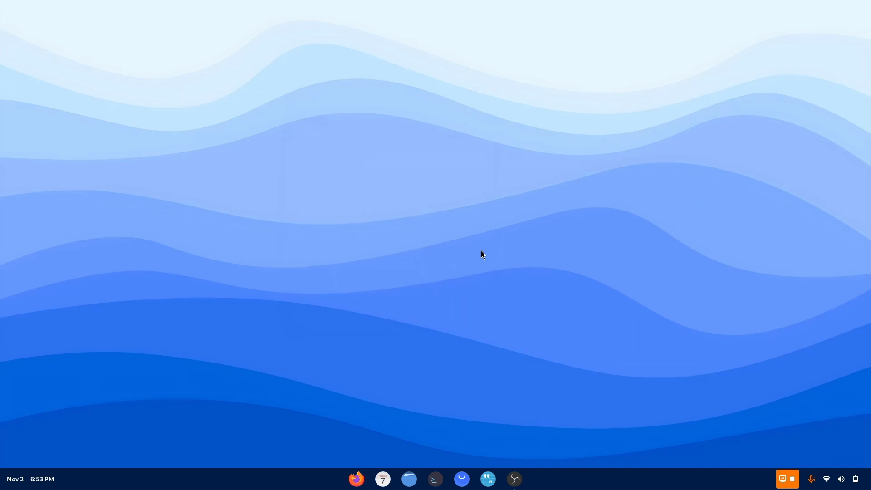
# Step: Toggle the GNOME quick settings menu from the status icons, leaving it open
pyautogui.click(32, 479)
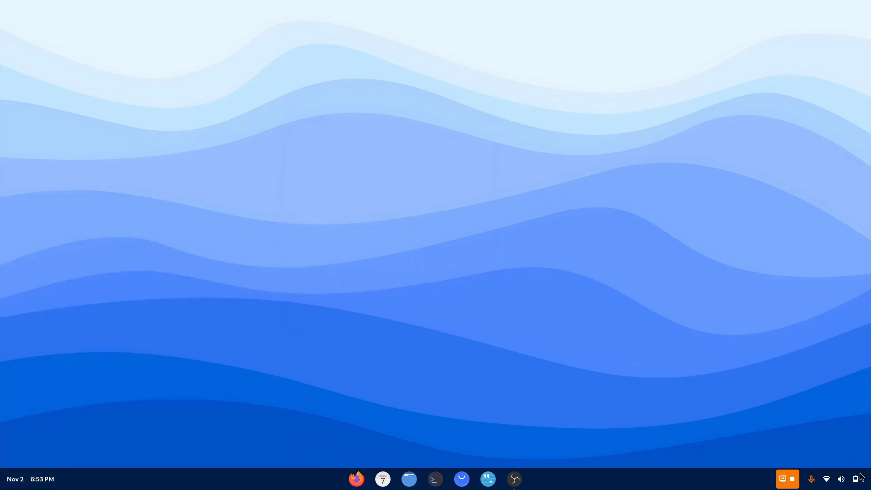
pyautogui.click(840, 479)
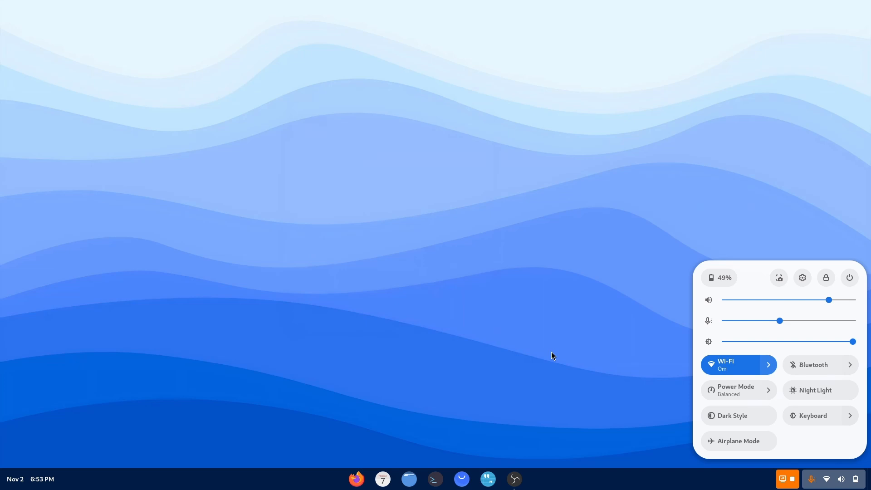
pyautogui.click(553, 355)
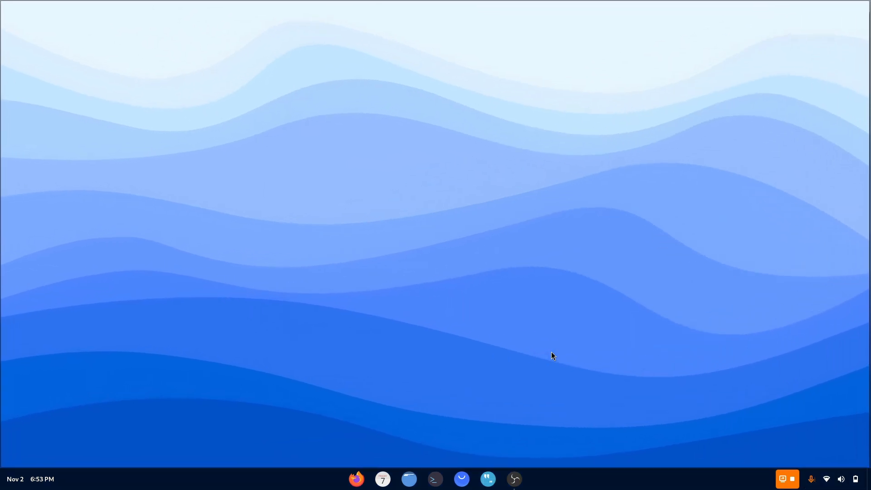
pyautogui.click(840, 478)
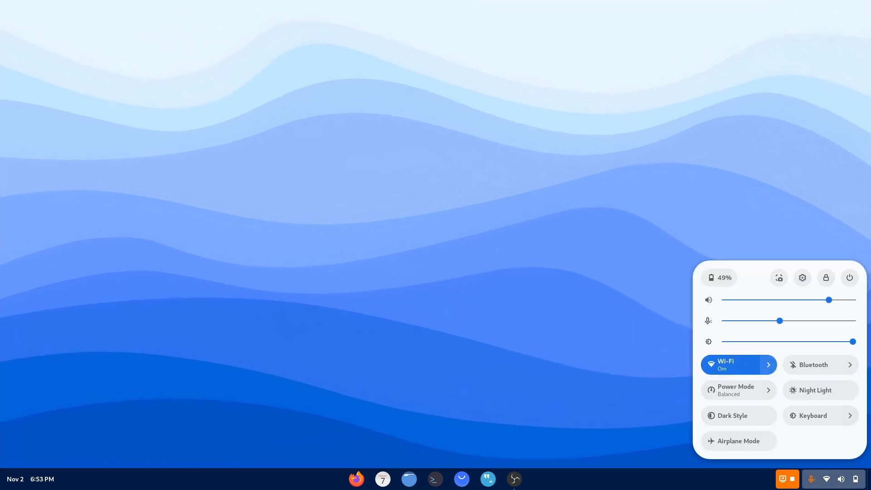